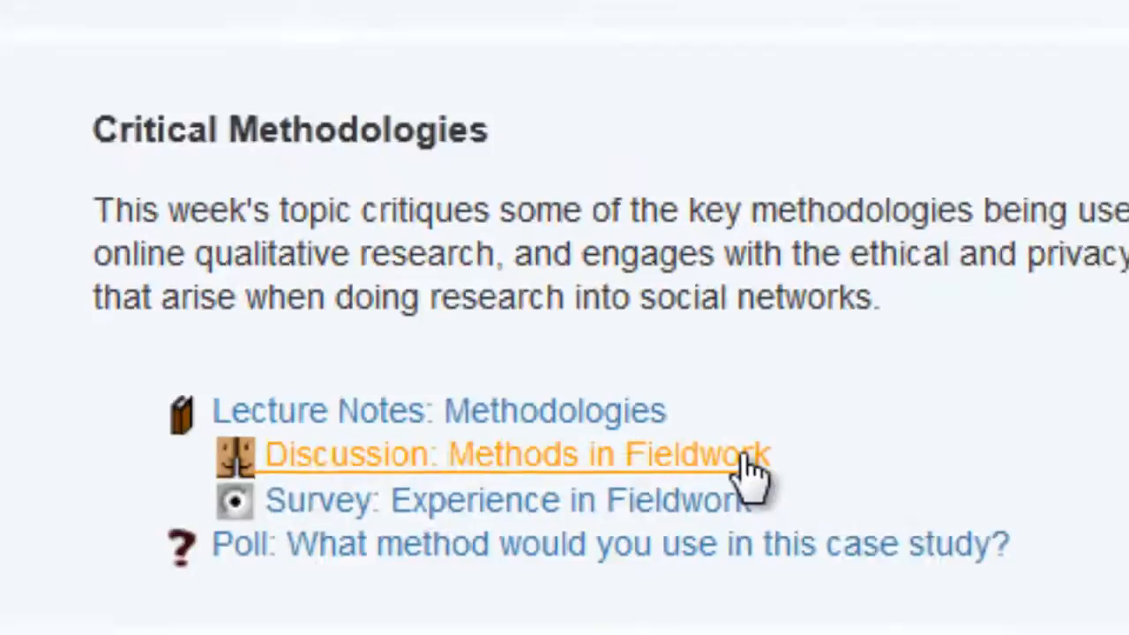
Open the 'Discussion: Methods in Fieldwork' forum under Critical Methodologies
left_click(518, 455)
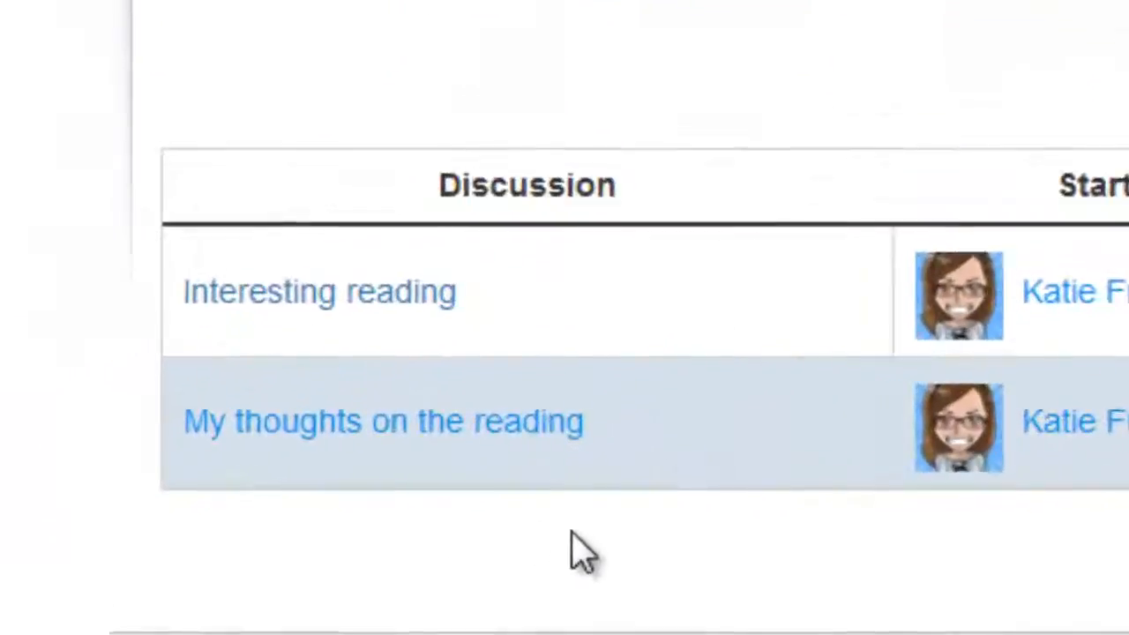
scroll("right", 3)
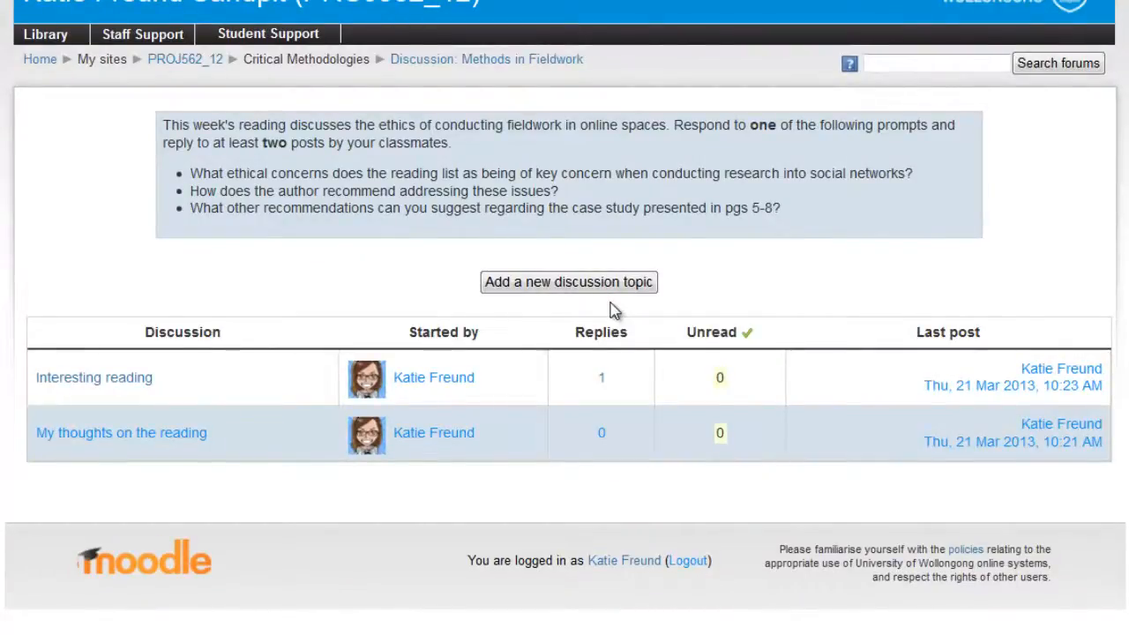
mouse_move(250, 182)
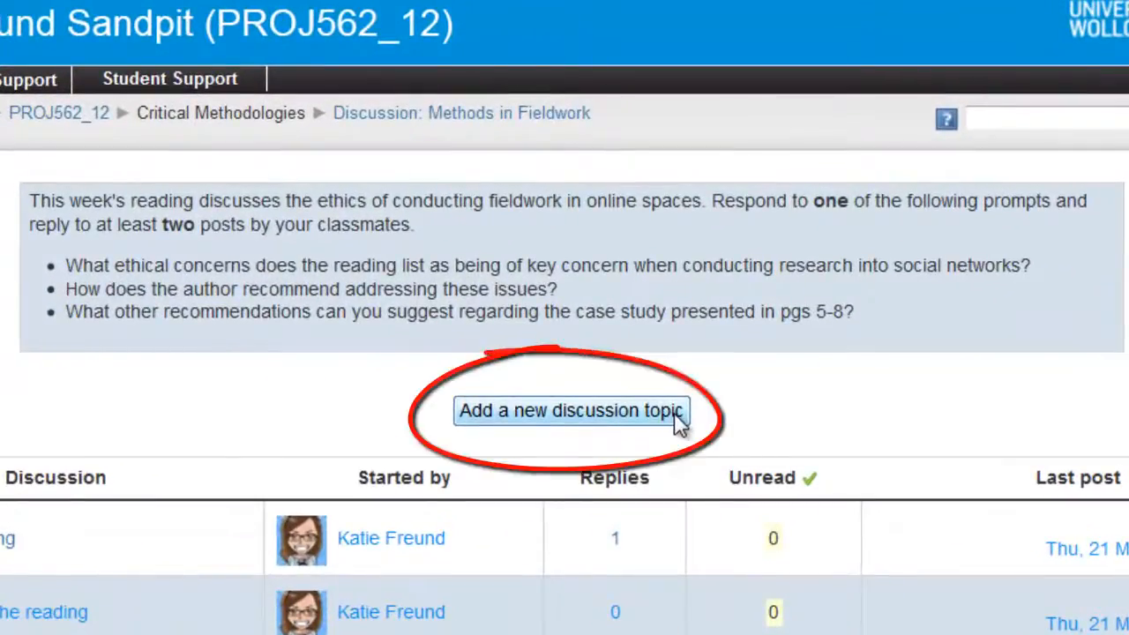
Start a new topic 'Great topic this week!' with a message about testing lecture theories in tutorial
left_click(571, 410)
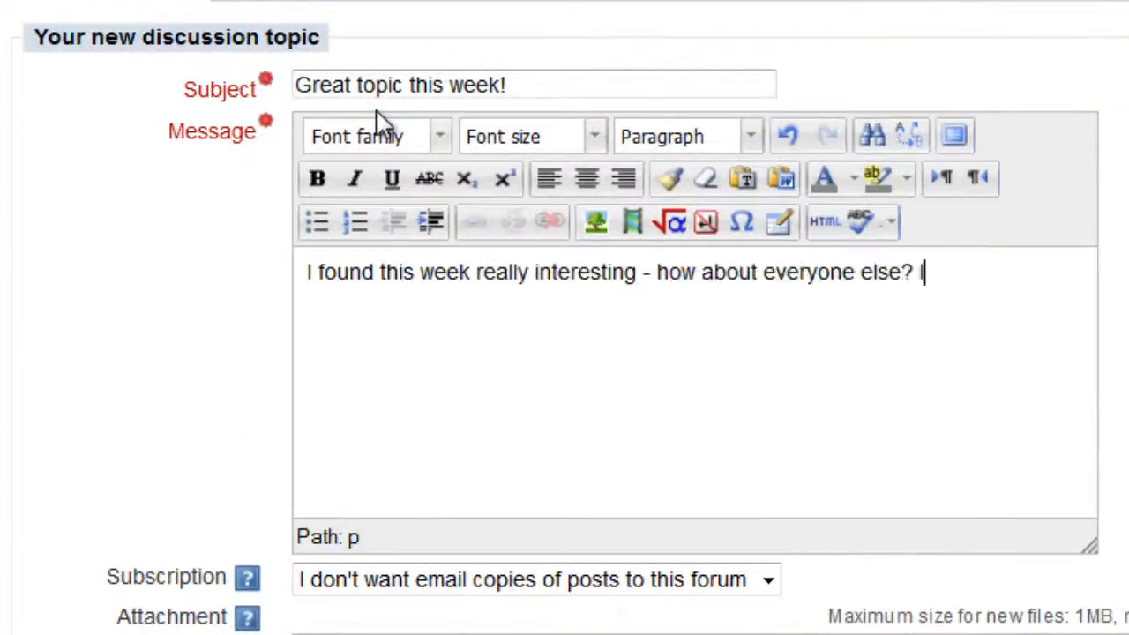
type("It related really well to the content from th")
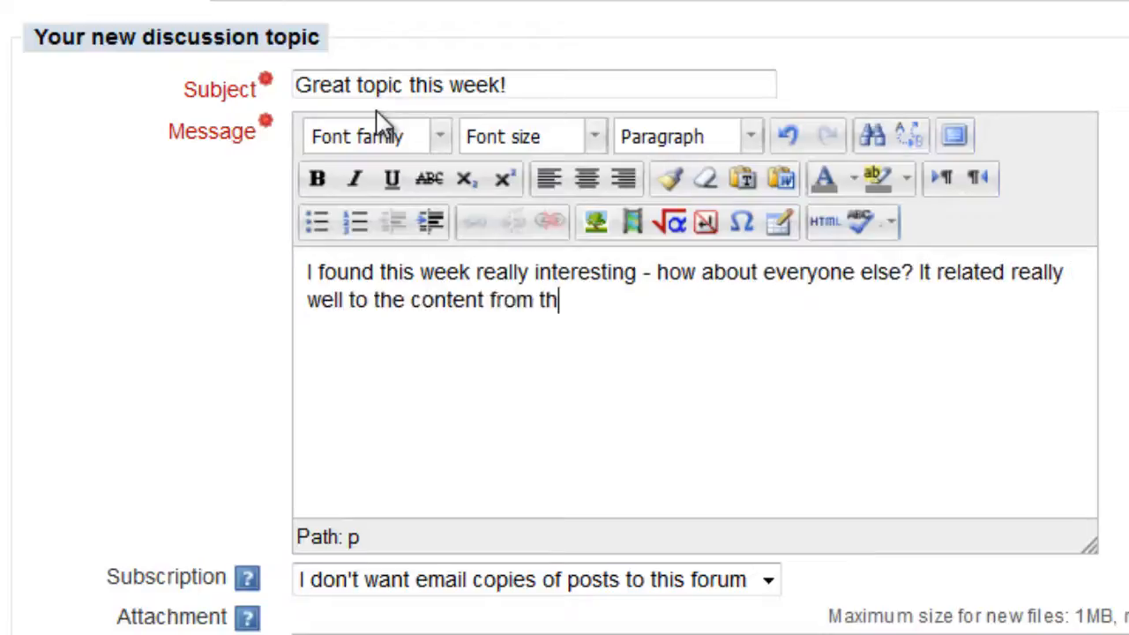
type("e lecture and I'm looking forward to testing out the th")
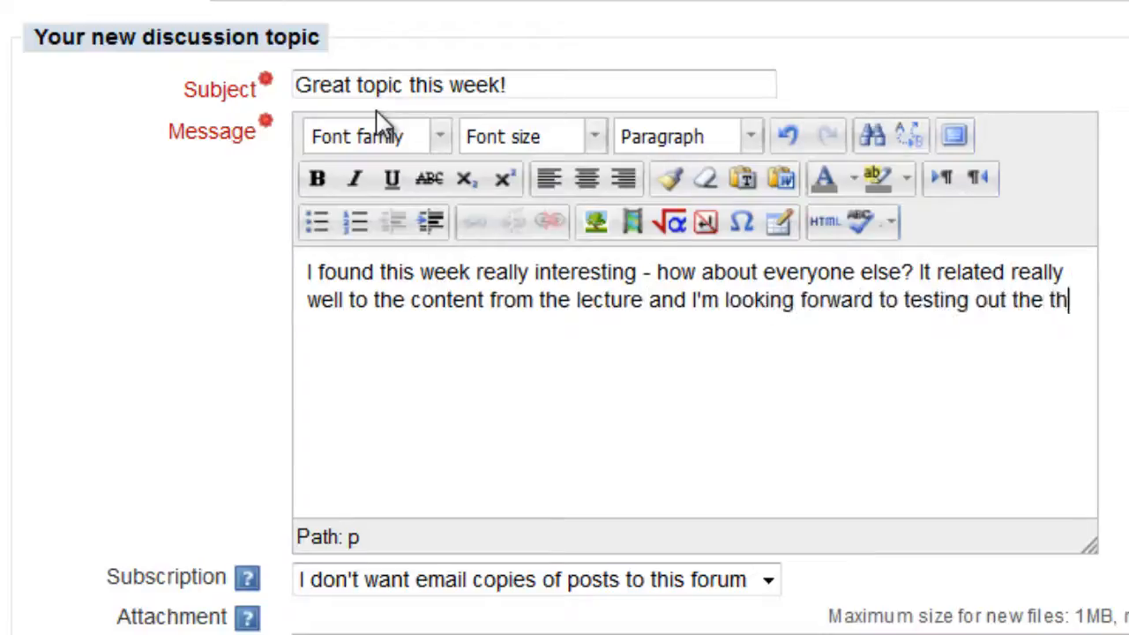
type("eories in tutorial.")
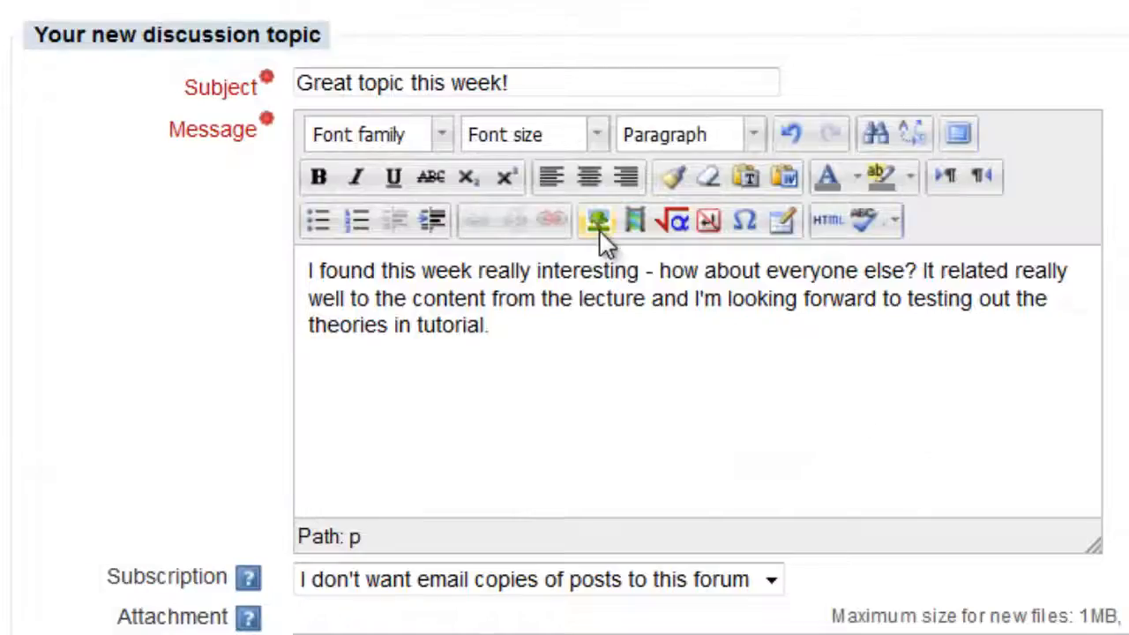
mouse_move(596, 220)
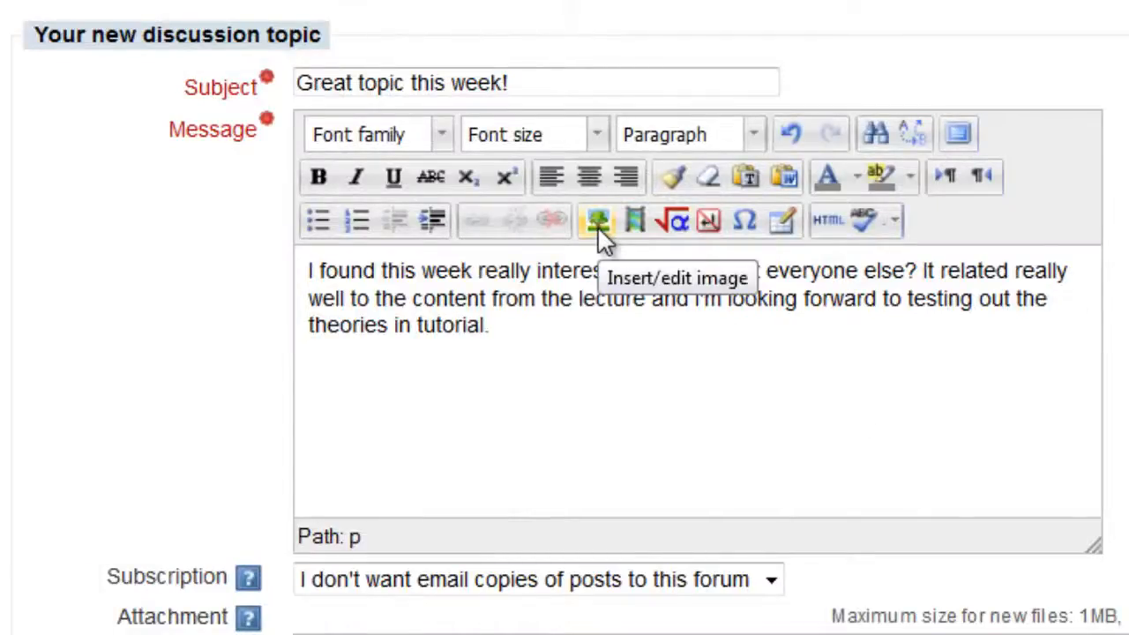
mouse_move(490, 220)
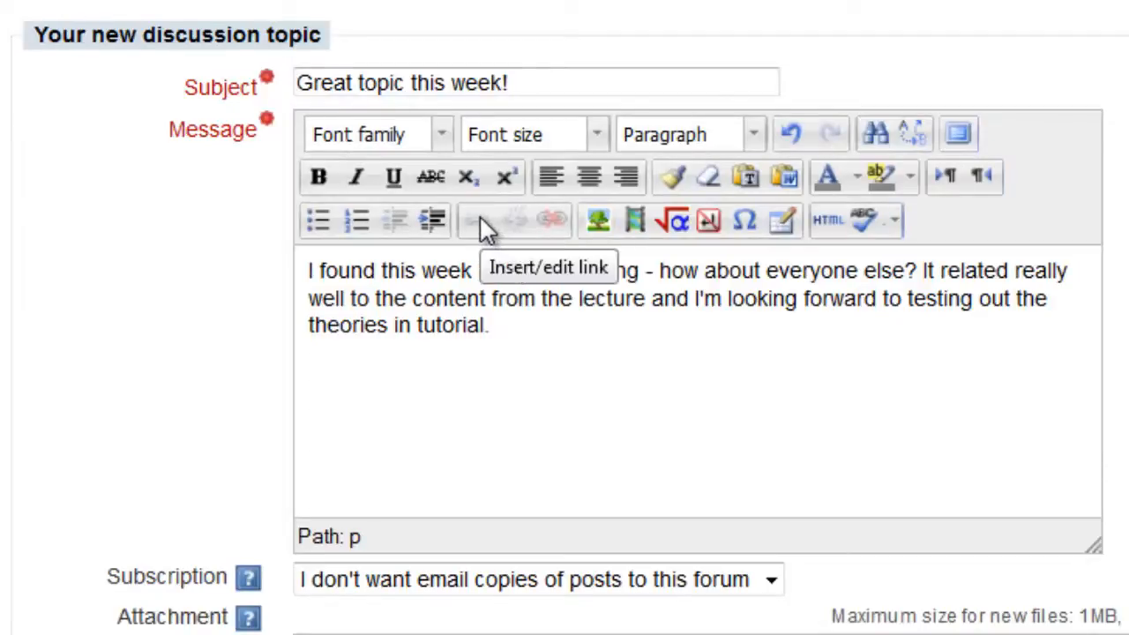
mouse_move(677, 220)
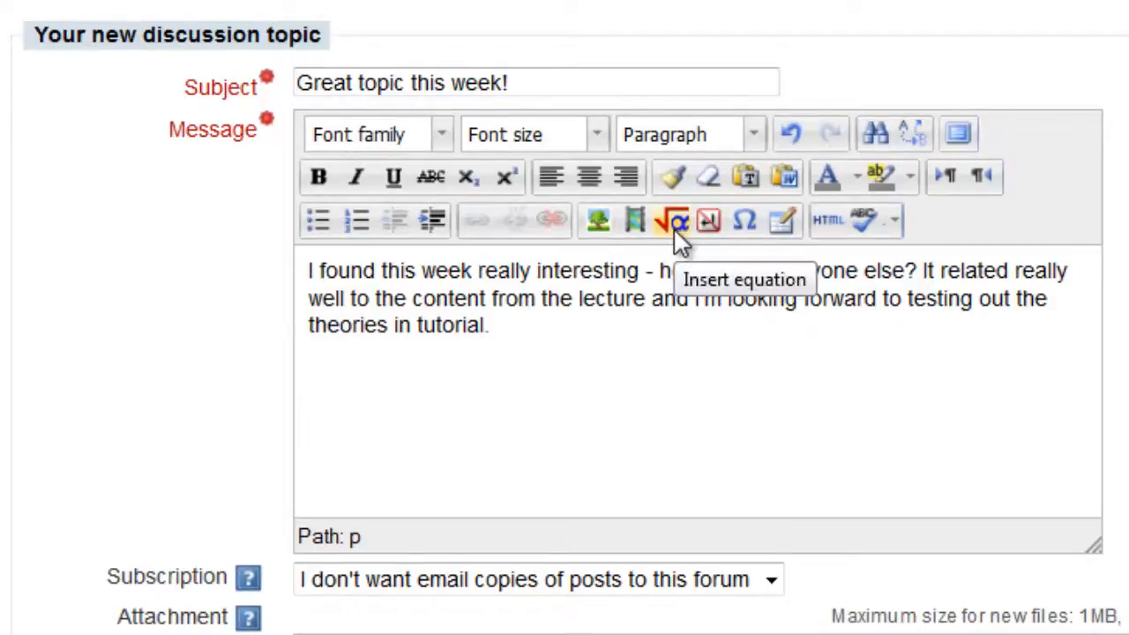
mouse_move(779, 221)
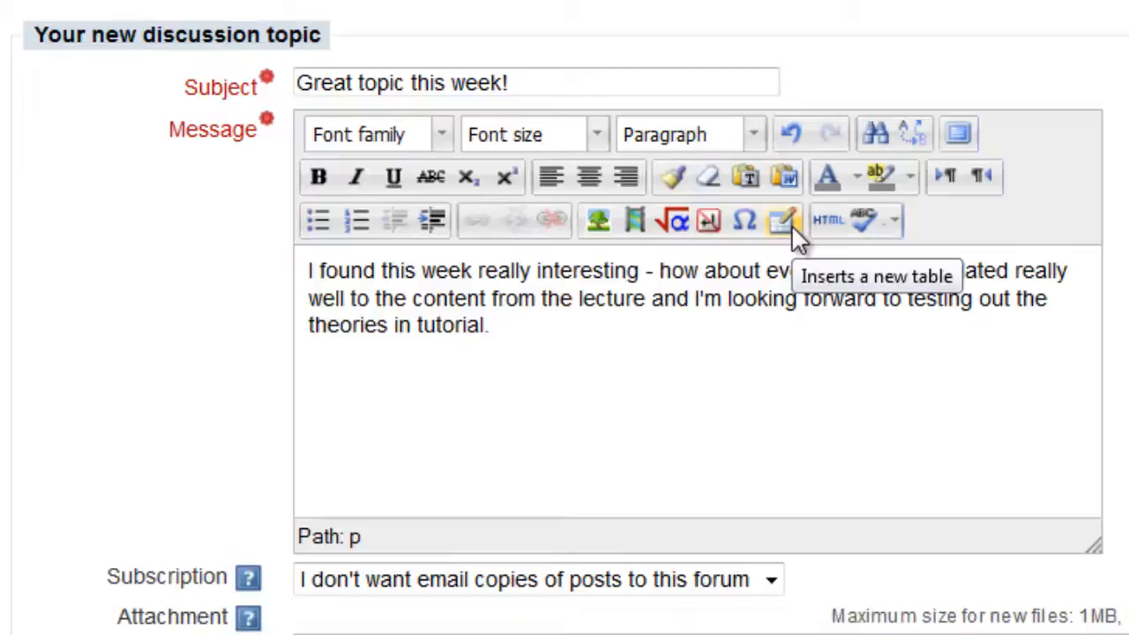
scroll("down", 3)
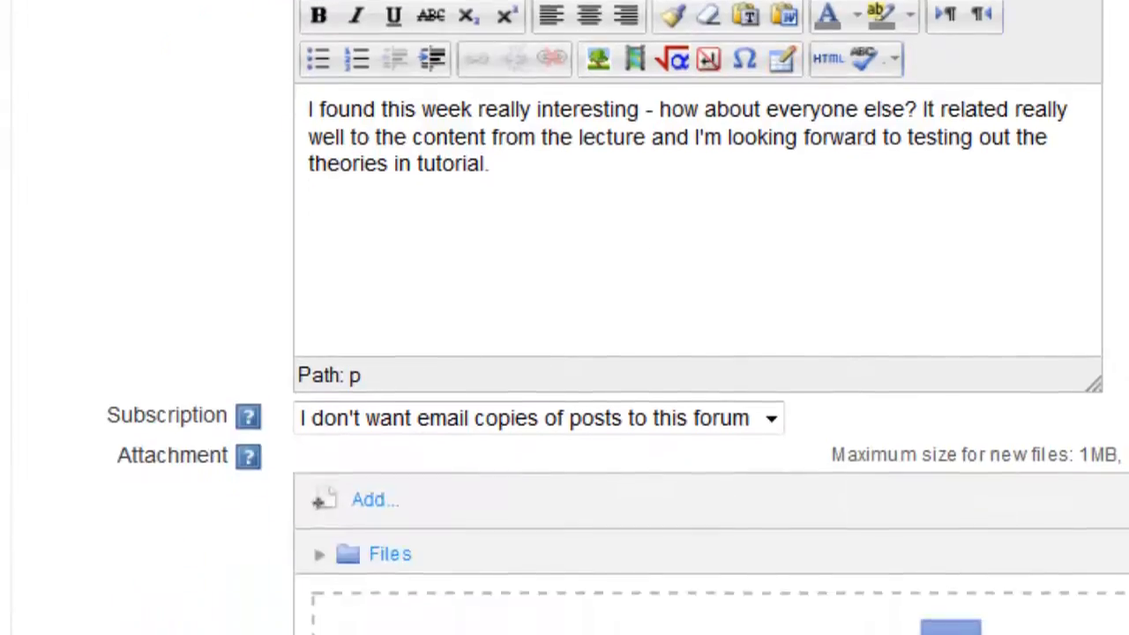
scroll("down", 3)
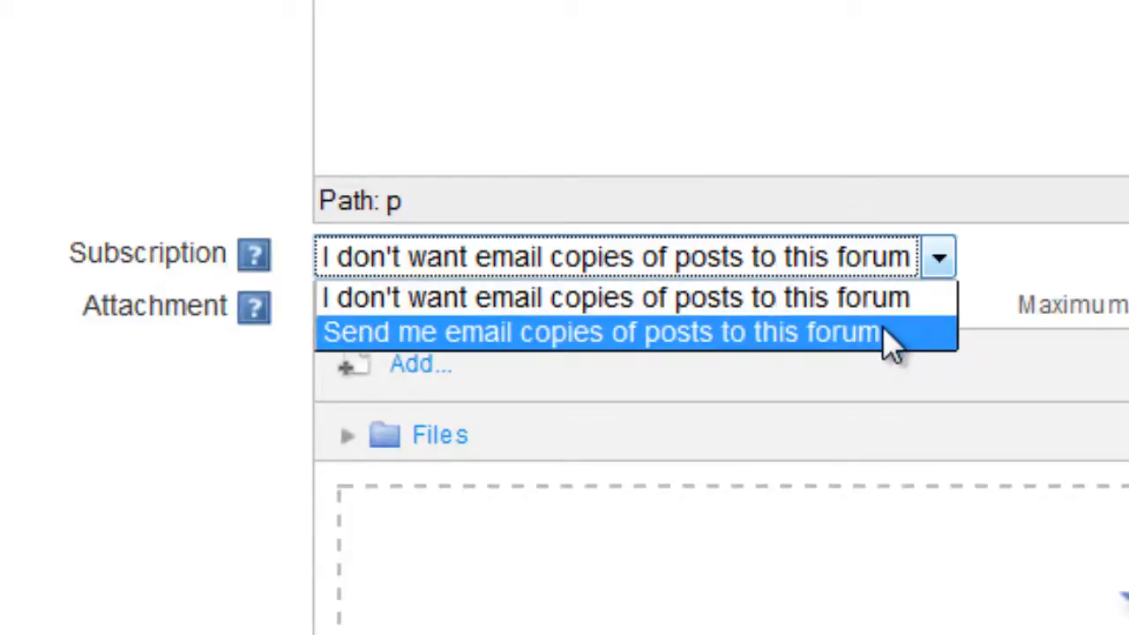
mouse_move(1023, 282)
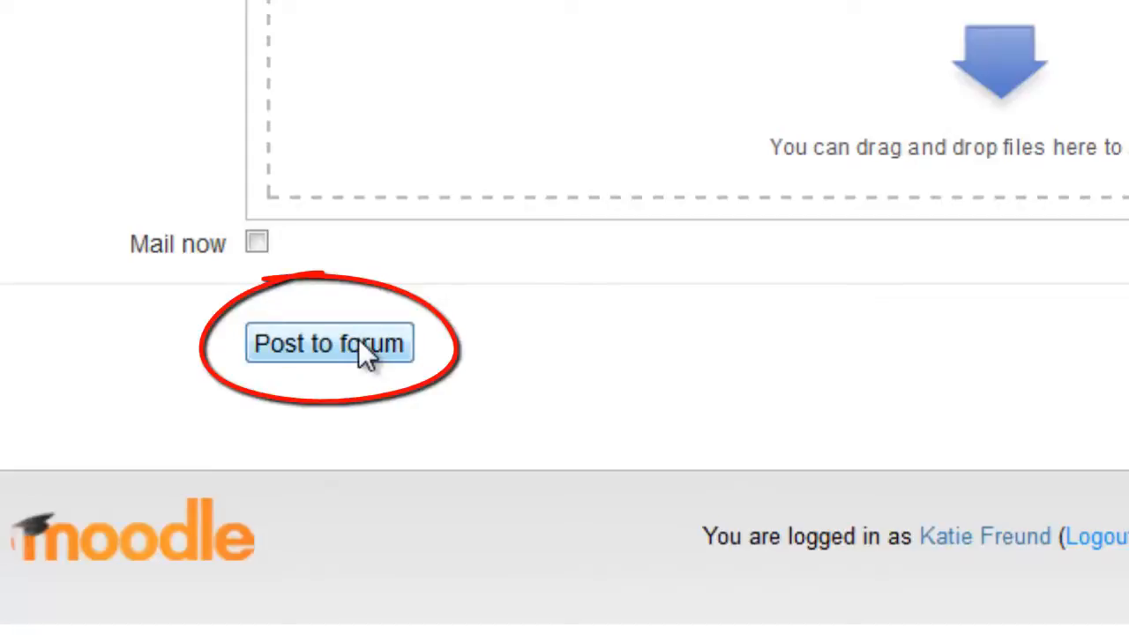
Post 'Great topic this week!' to the forum and return to the discussion list
left_click(328, 342)
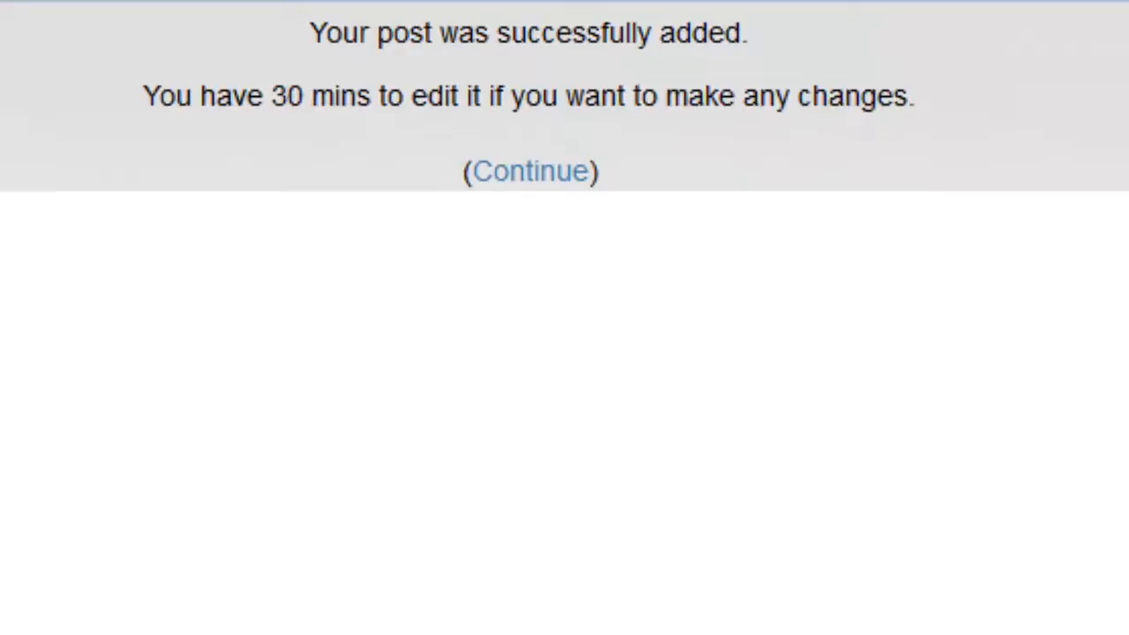
left_click(529, 169)
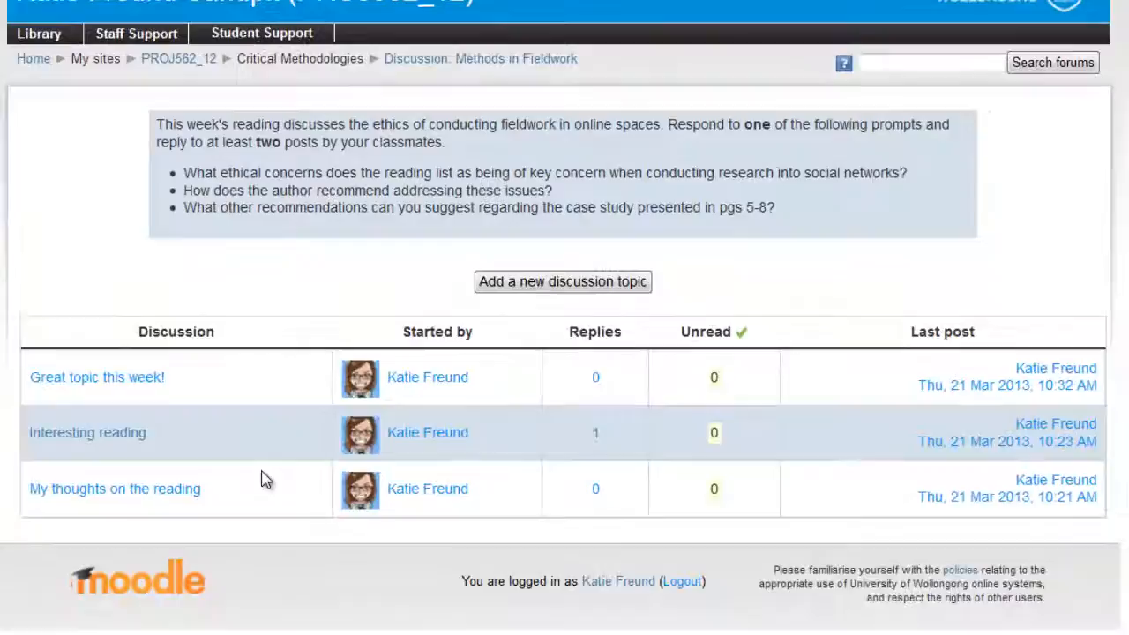
mouse_move(220, 474)
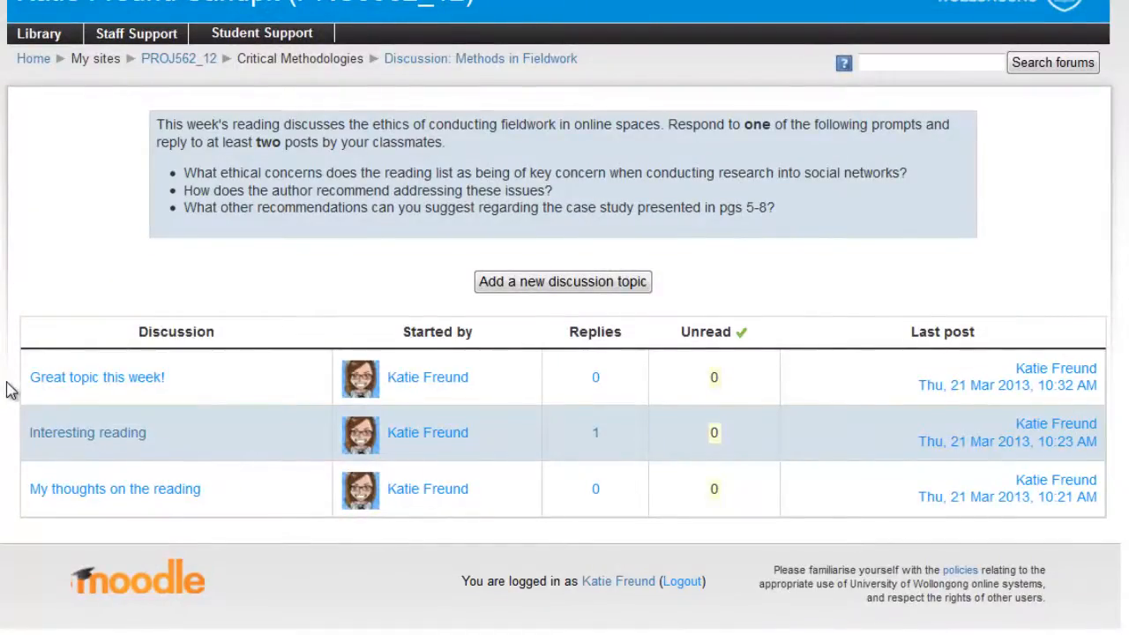
Open the 'Interesting reading' discussion from the forum list
scroll("up", 3)
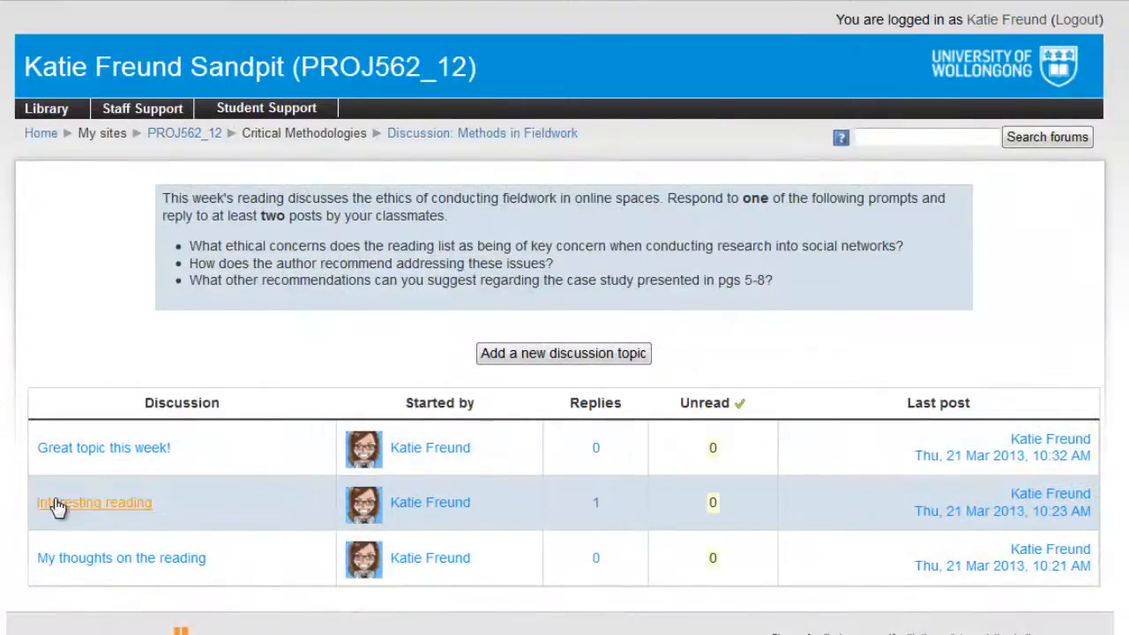
left_click(94, 501)
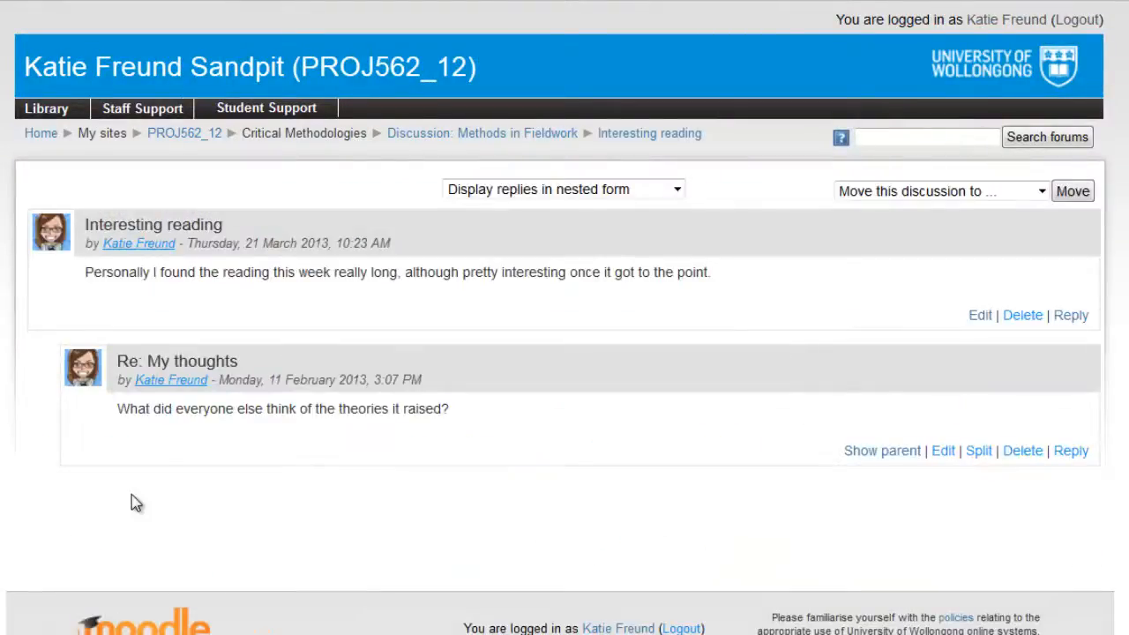
mouse_move(265, 478)
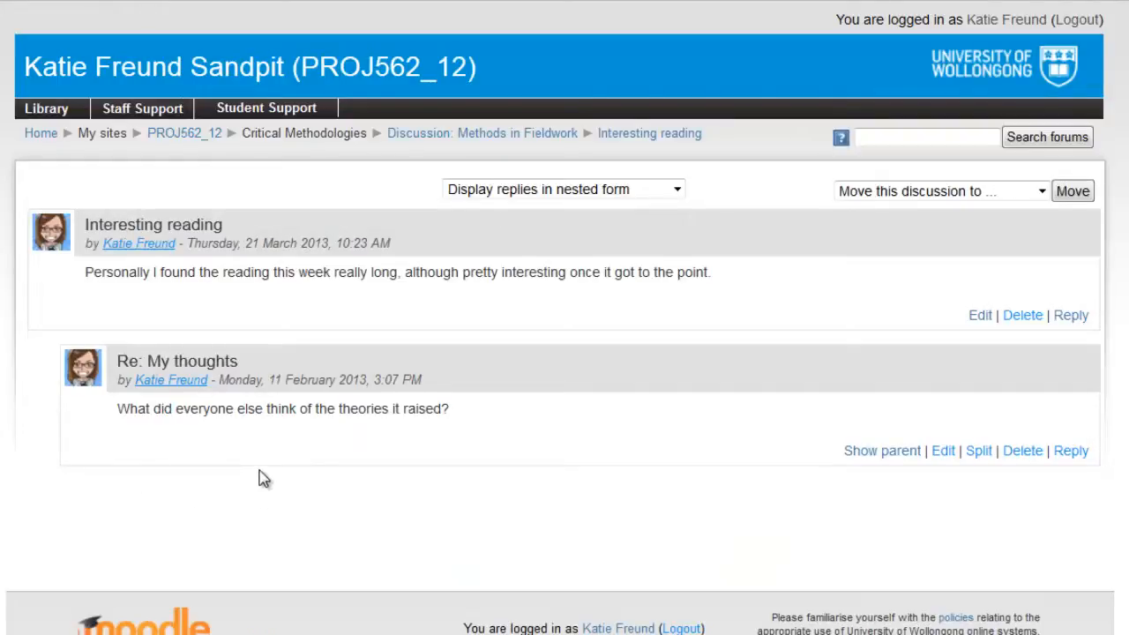
mouse_move(272, 497)
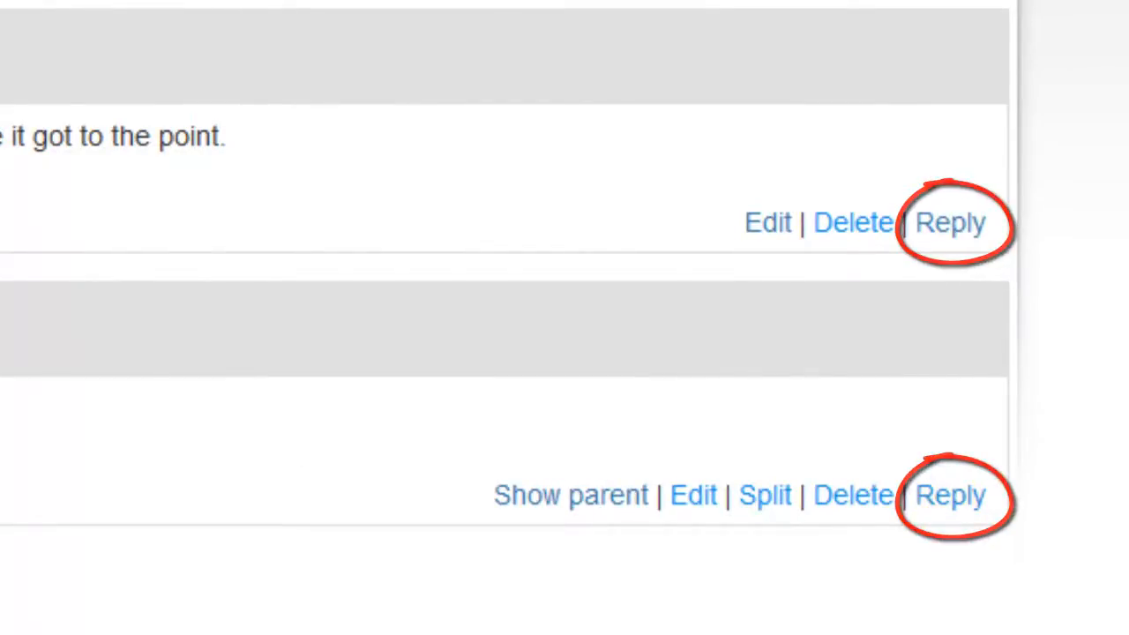
Post a 'Great point!' reply under the 'Re: My thoughts' post and return to the thread
left_click(949, 223)
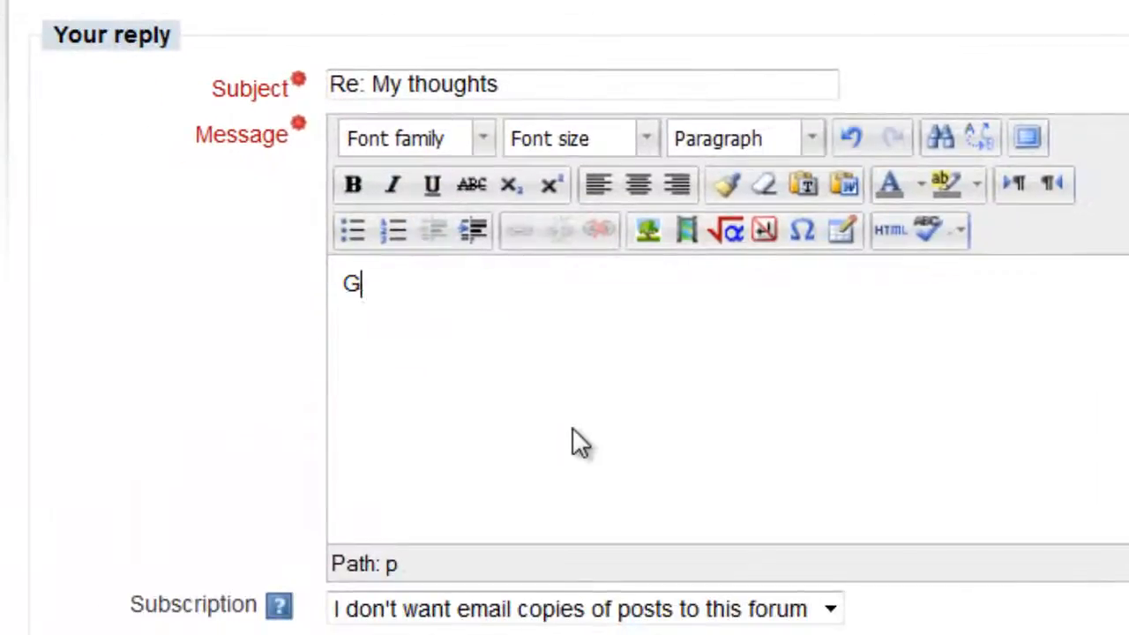
type("reat point!")
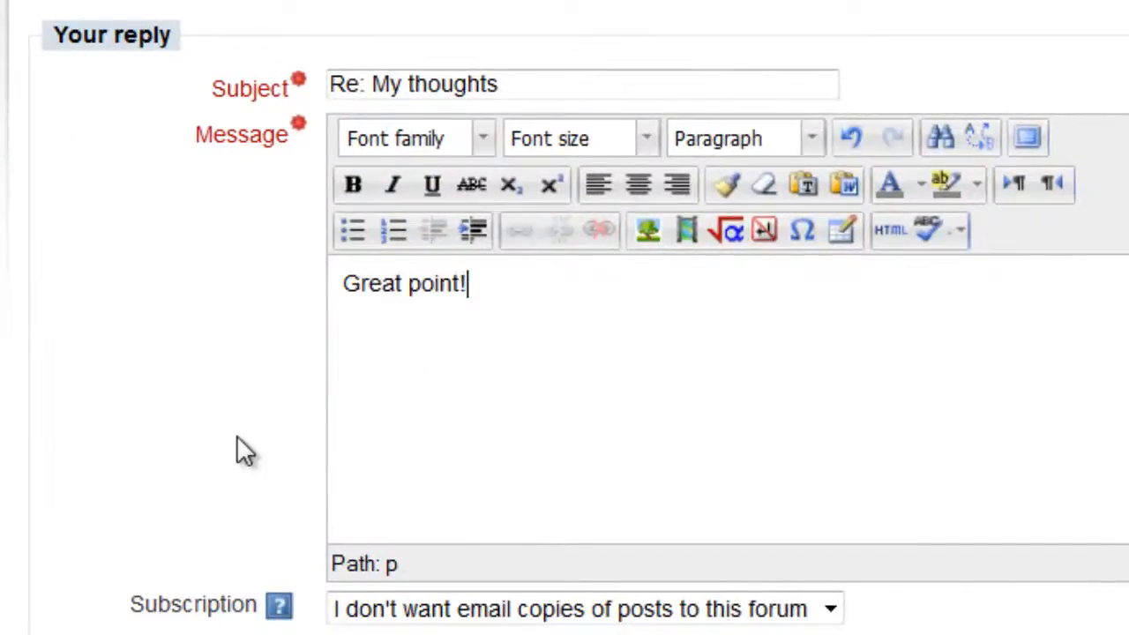
scroll("down", 3)
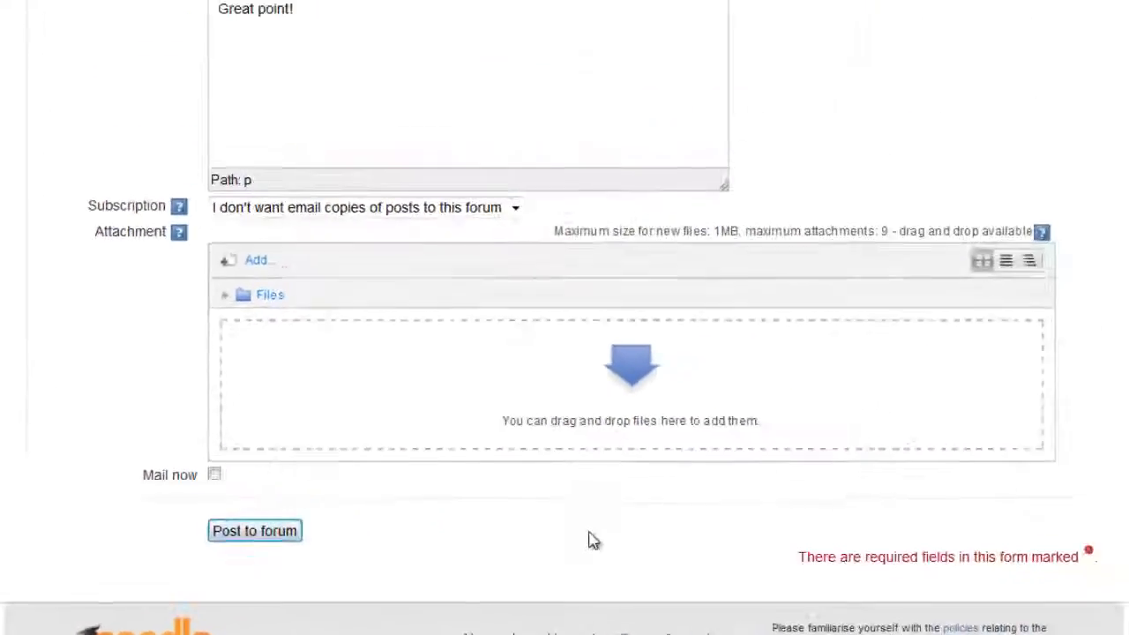
left_click(254, 529)
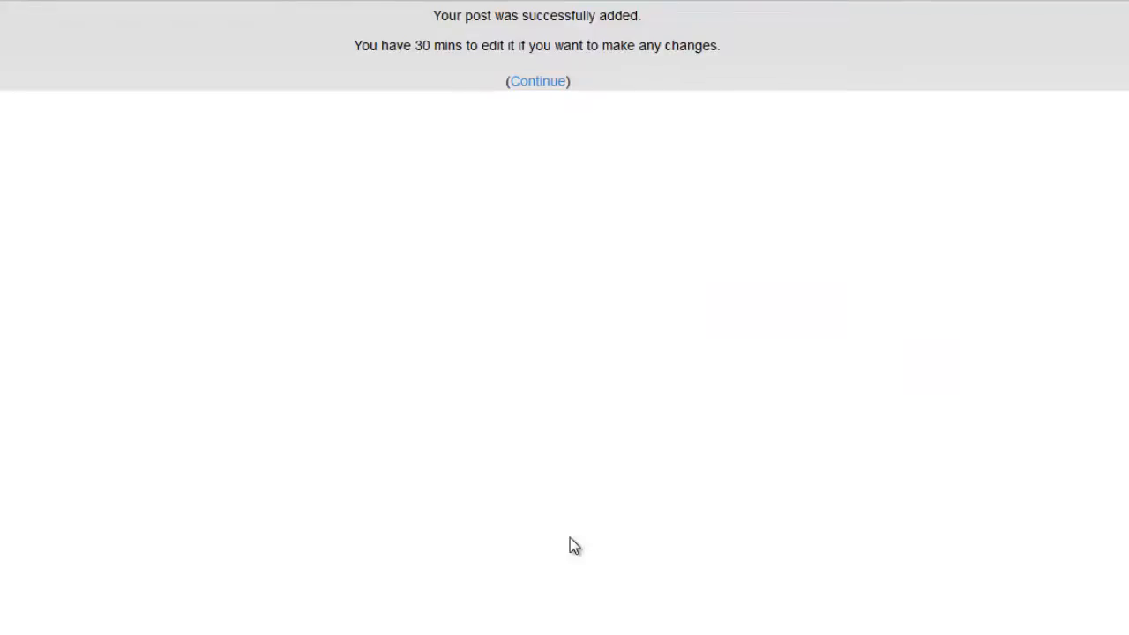
left_click(536, 81)
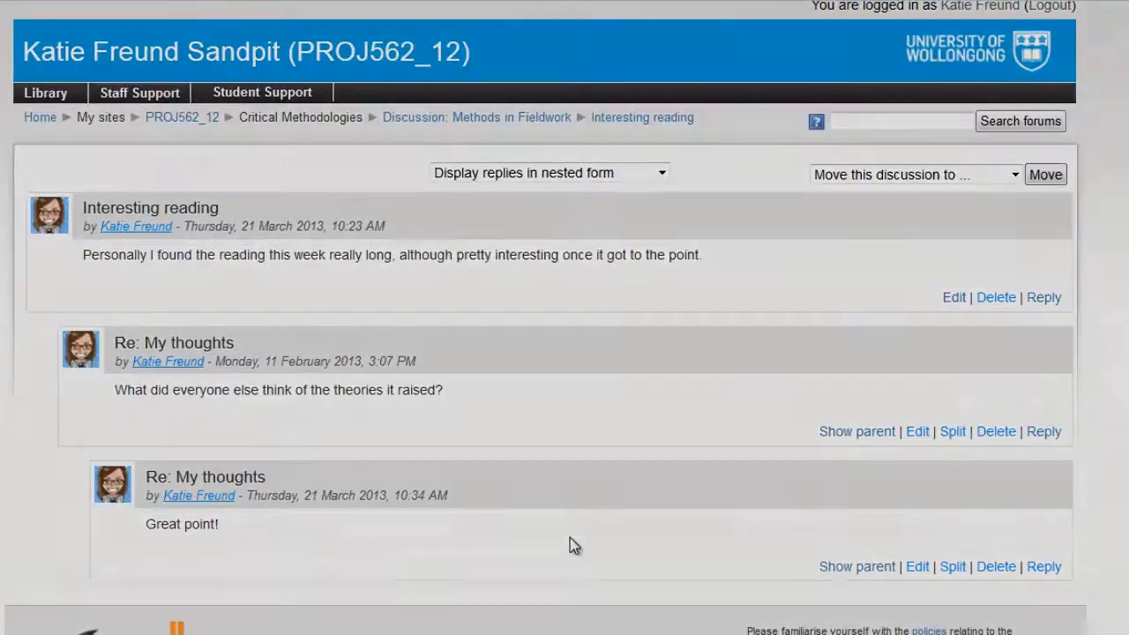